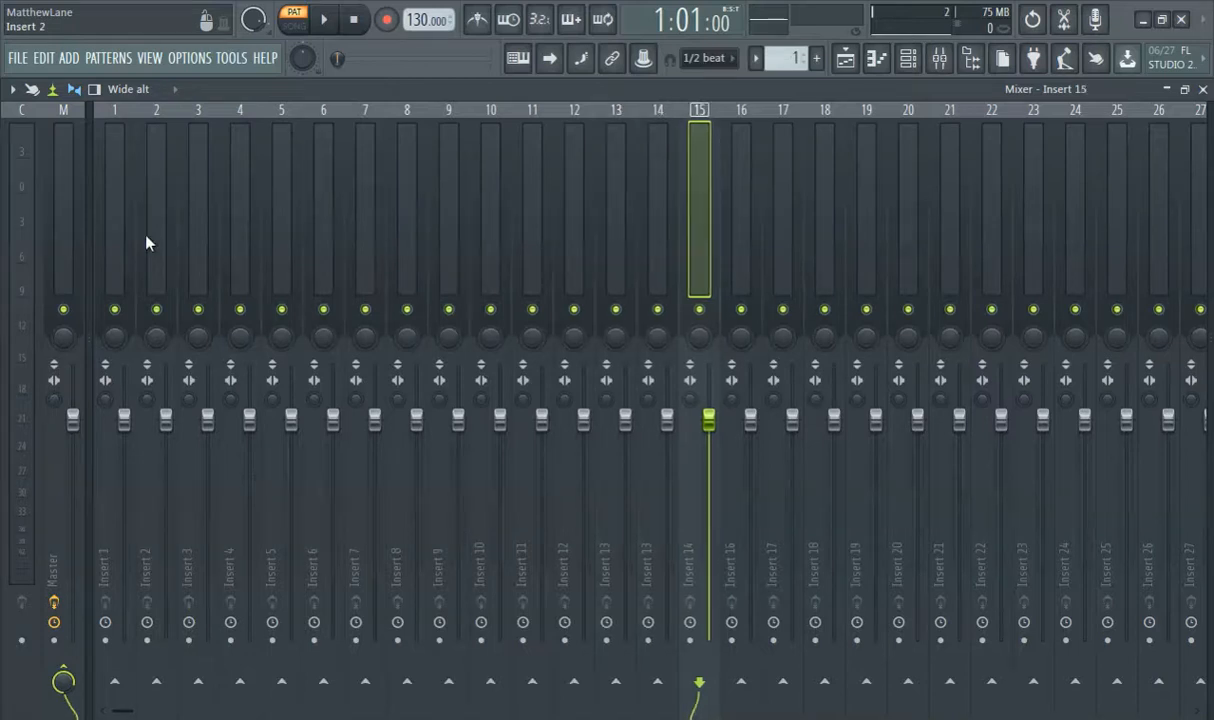
Show the track inspector panel so Insert 3's empty effect slots and equalizer appear.
left_click(197, 200)
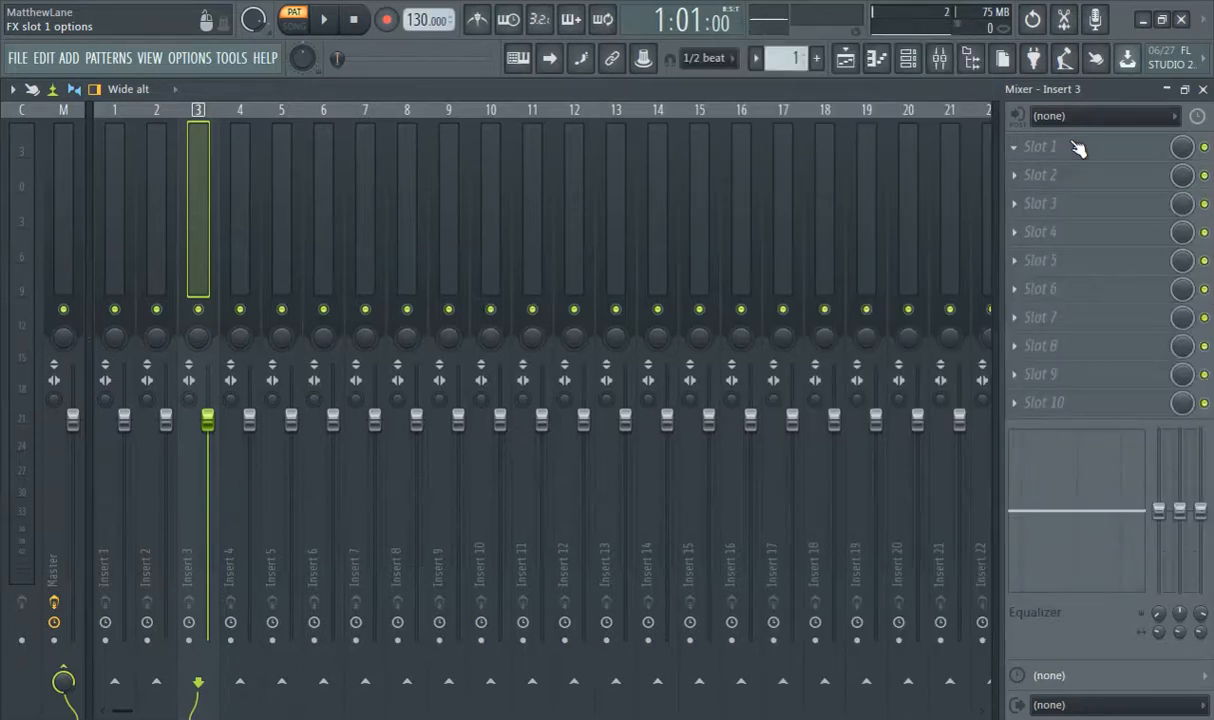
Switch the mixer layout dropdown from Wide alt to Wide 2.
left_click(1040, 146)
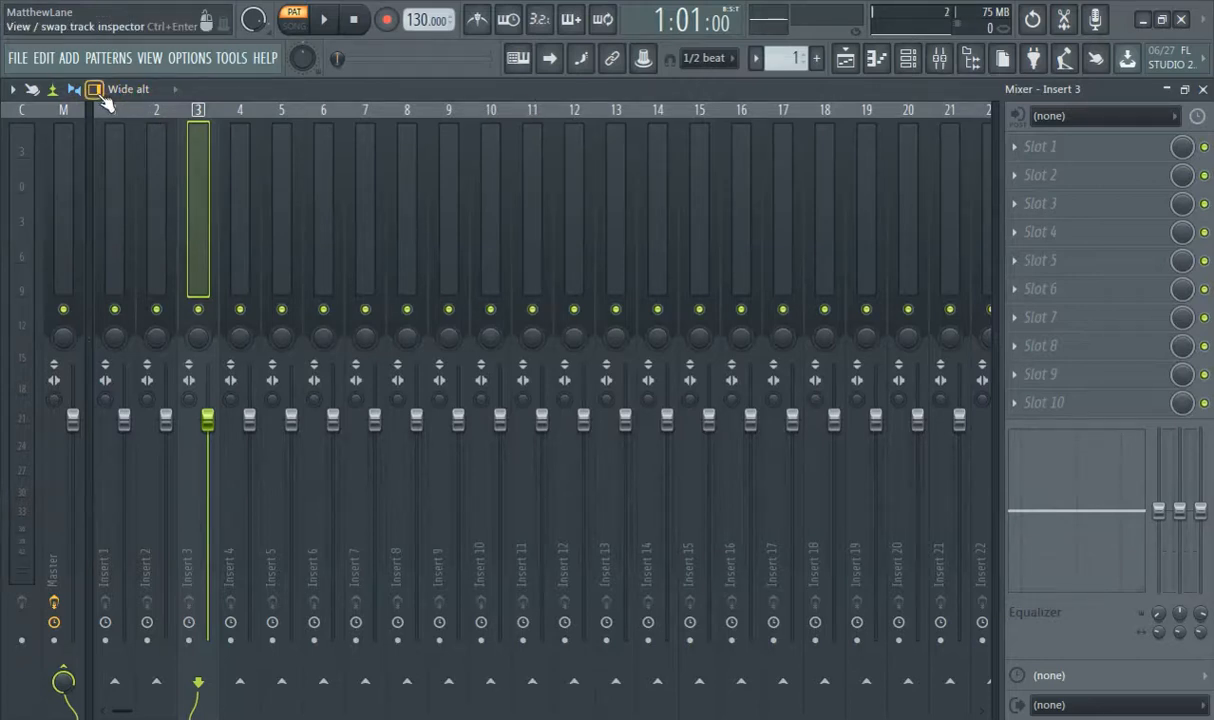
left_click(128, 89)
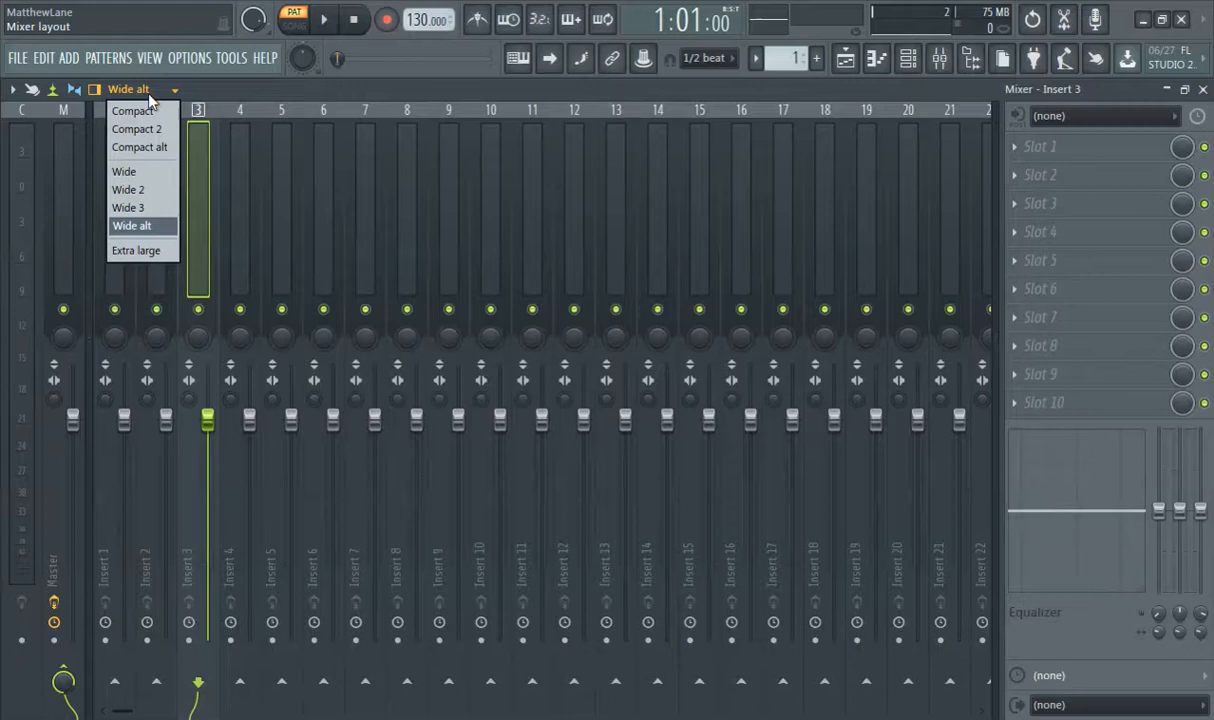
mouse_move(128, 189)
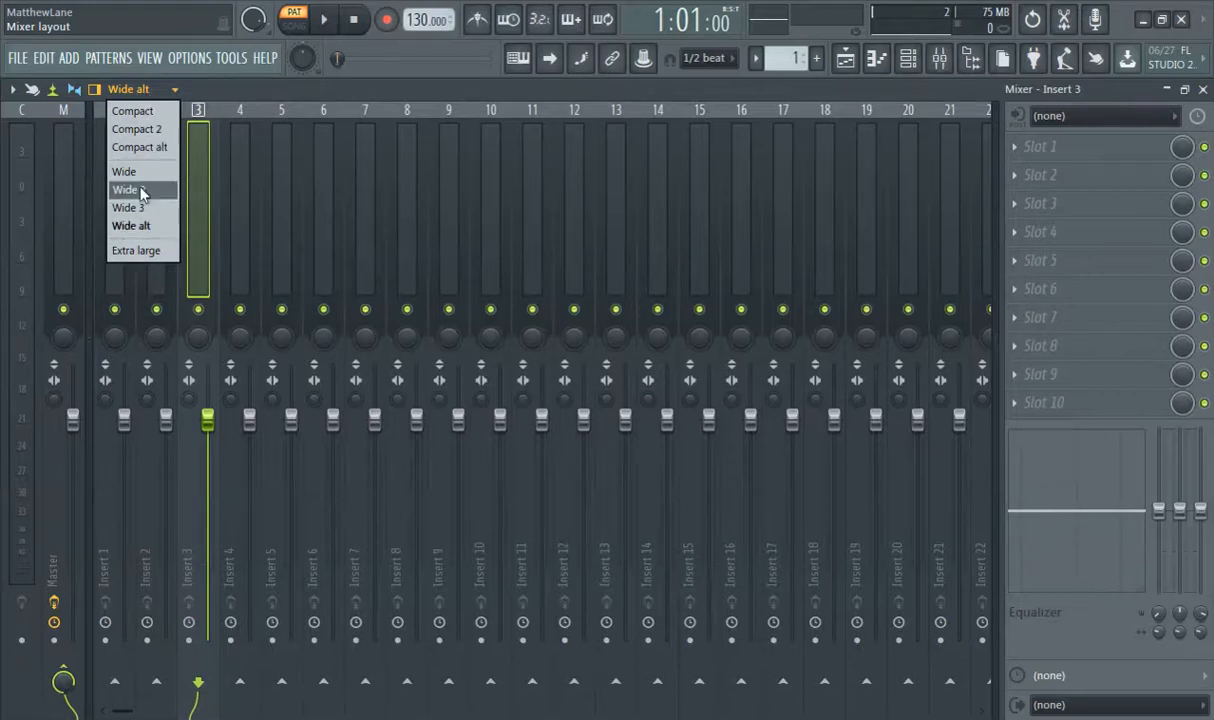
left_click(125, 189)
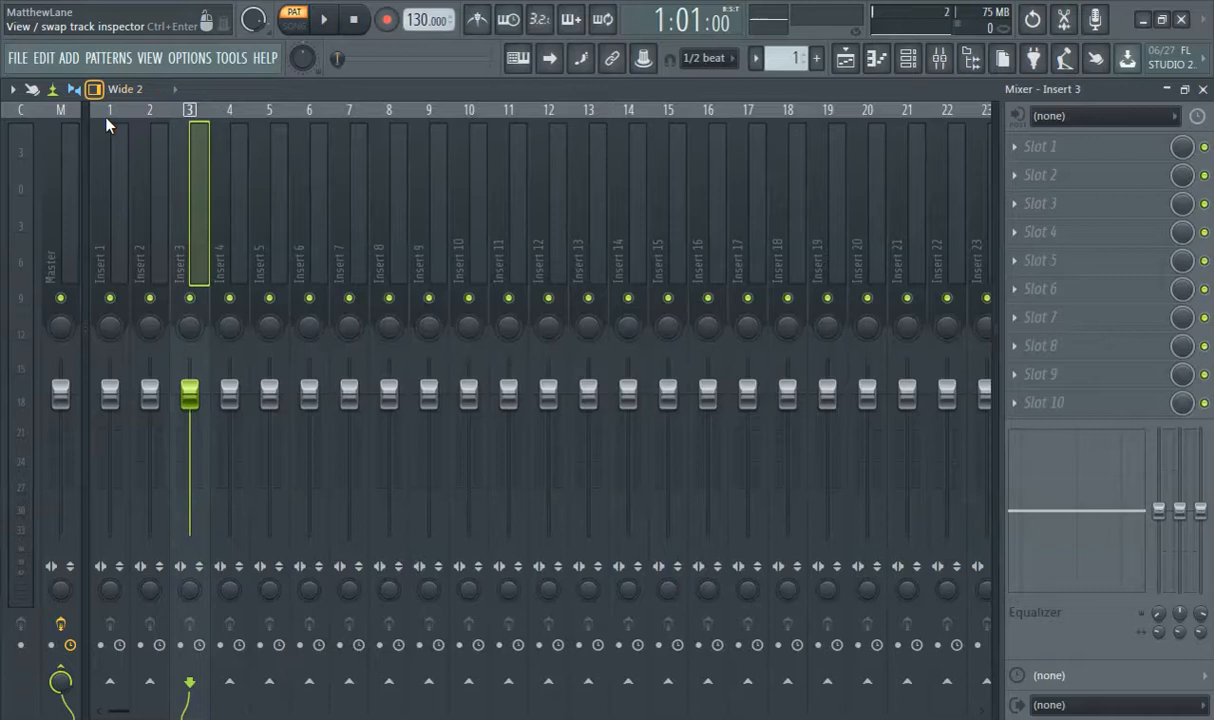
Select Insert 9 and bring up its track options menu.
left_click(428, 200)
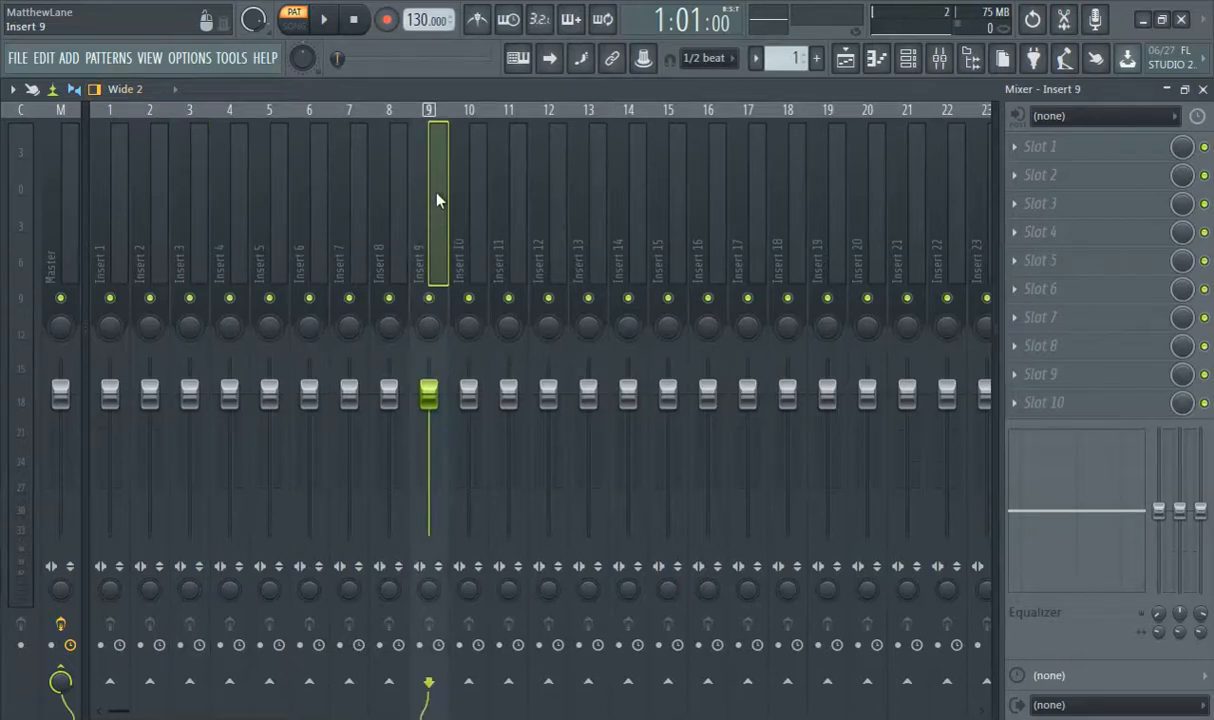
right_click(436, 200)
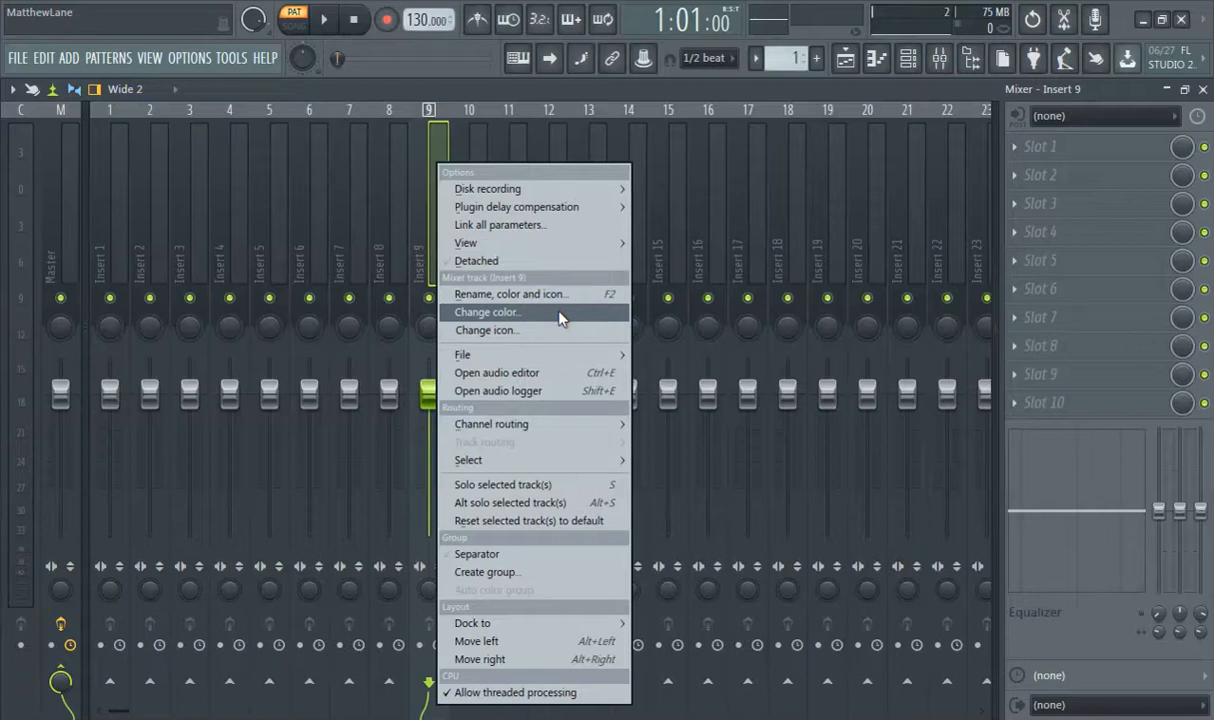
mouse_move(465, 242)
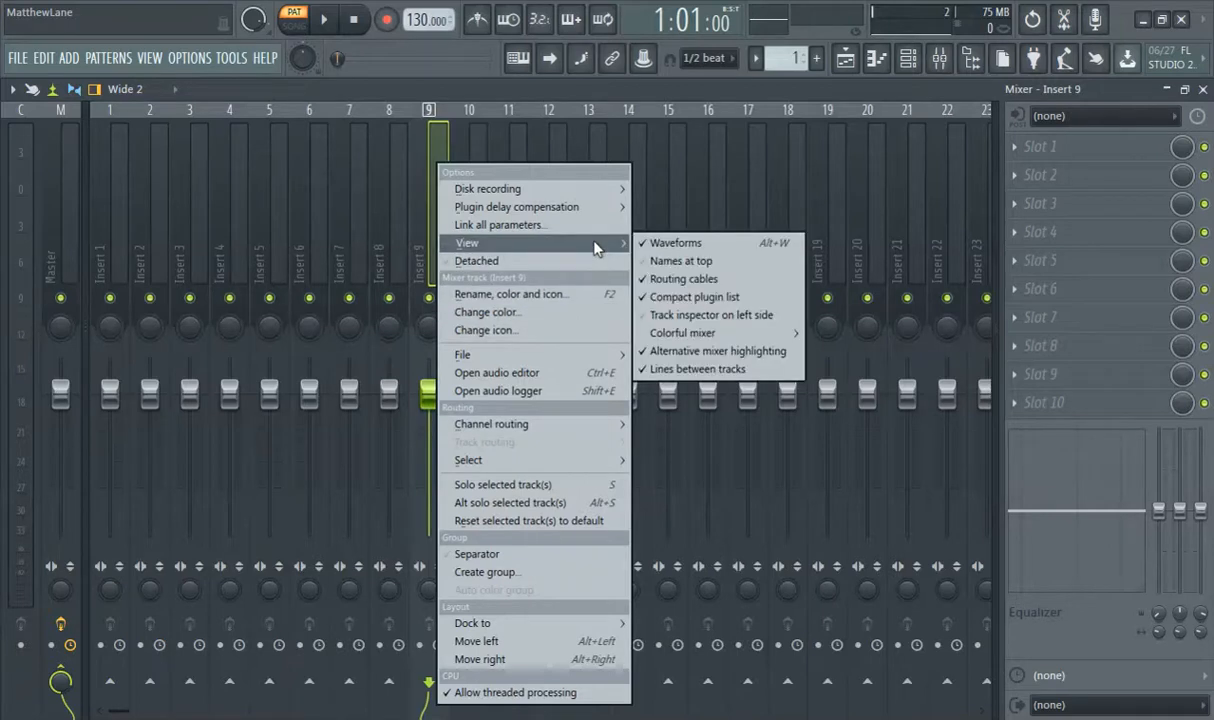
mouse_move(477, 261)
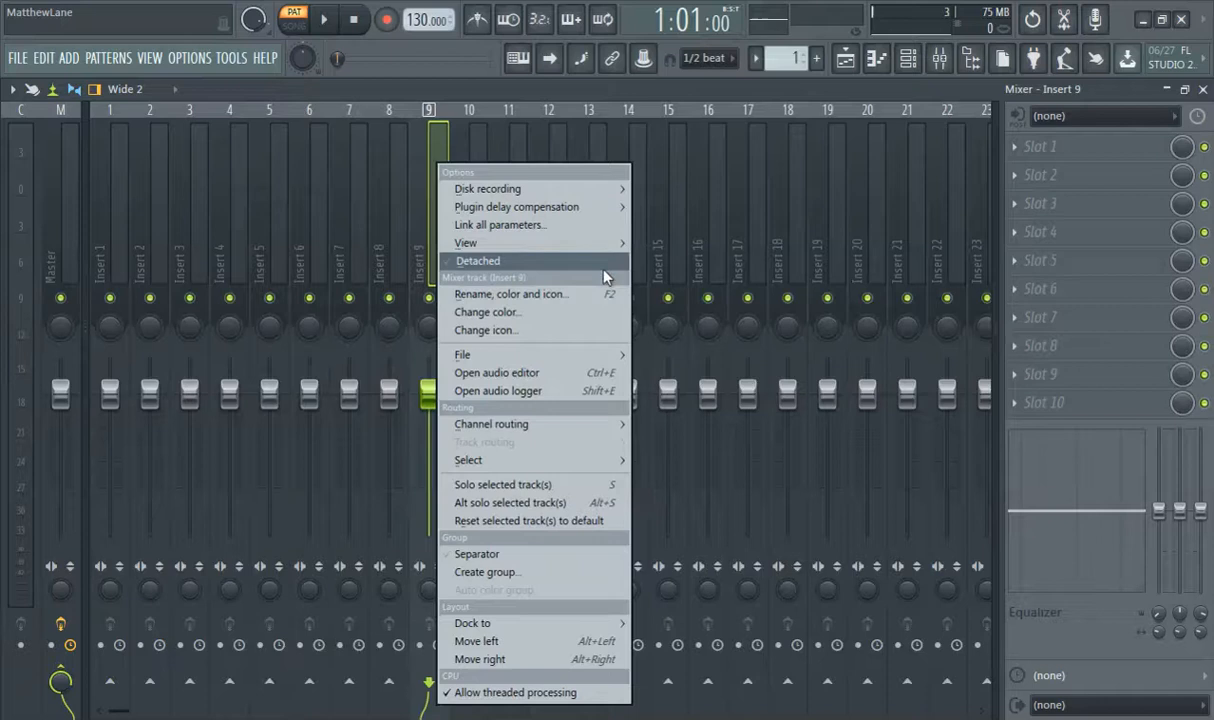
mouse_move(516, 206)
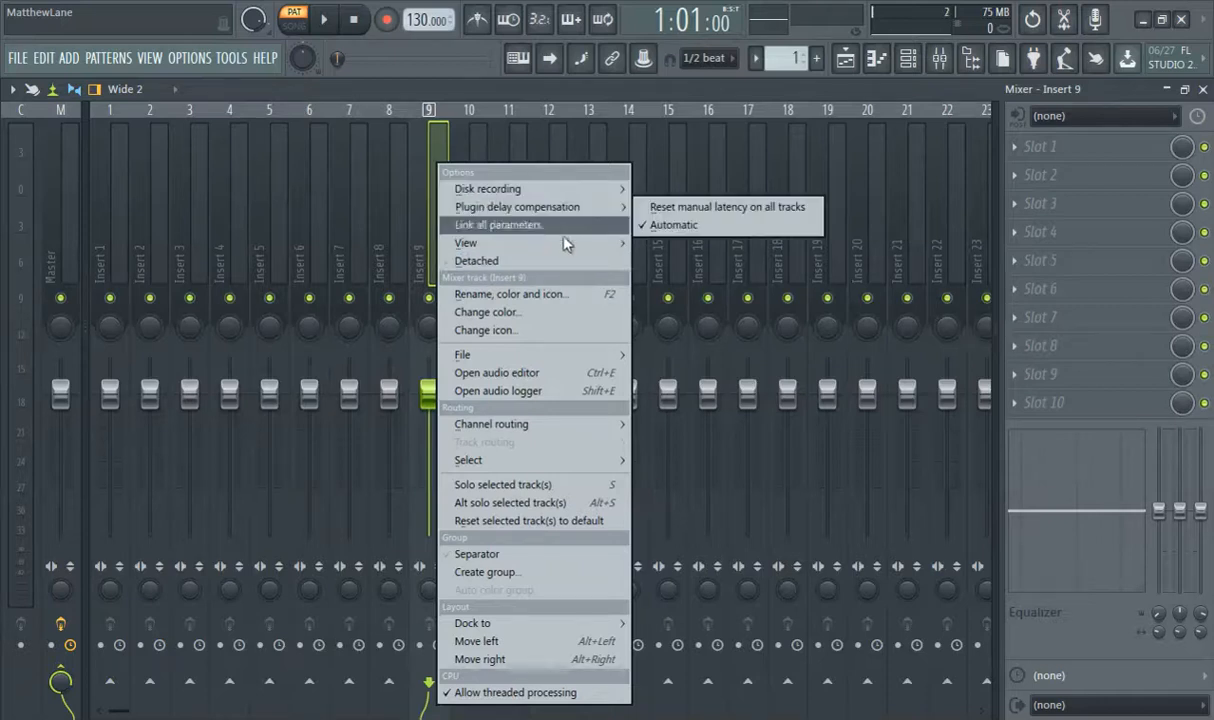
mouse_move(466, 242)
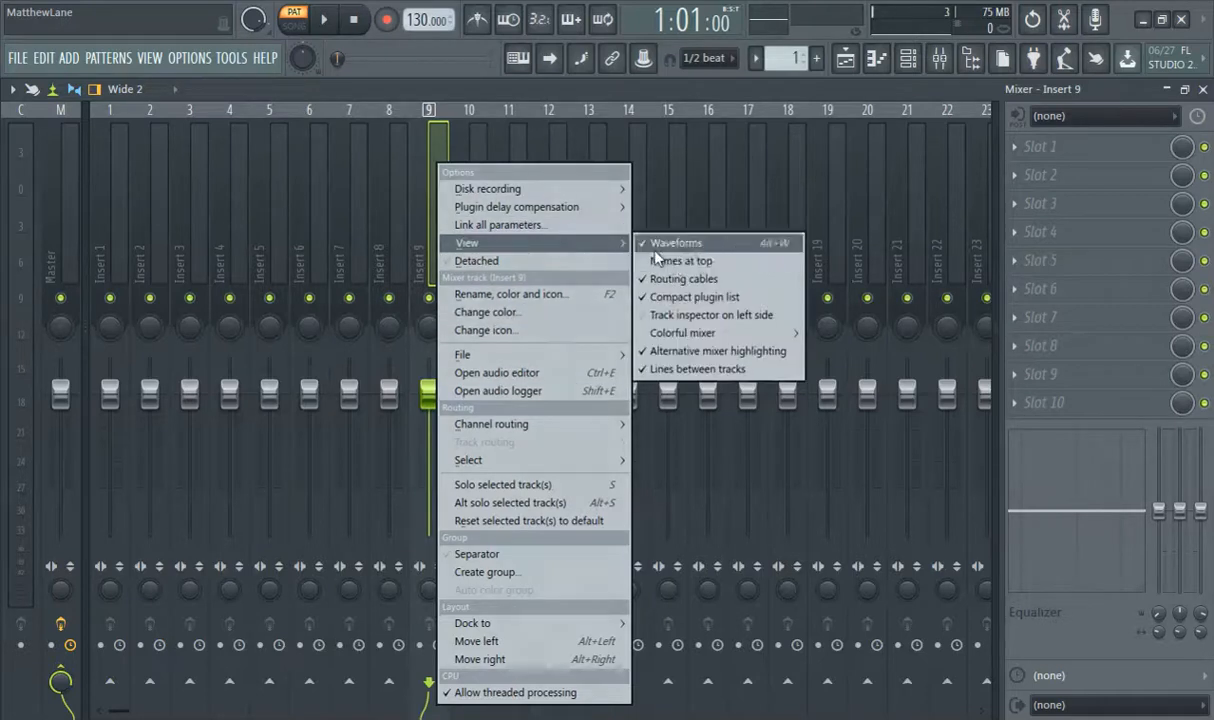
mouse_move(681, 260)
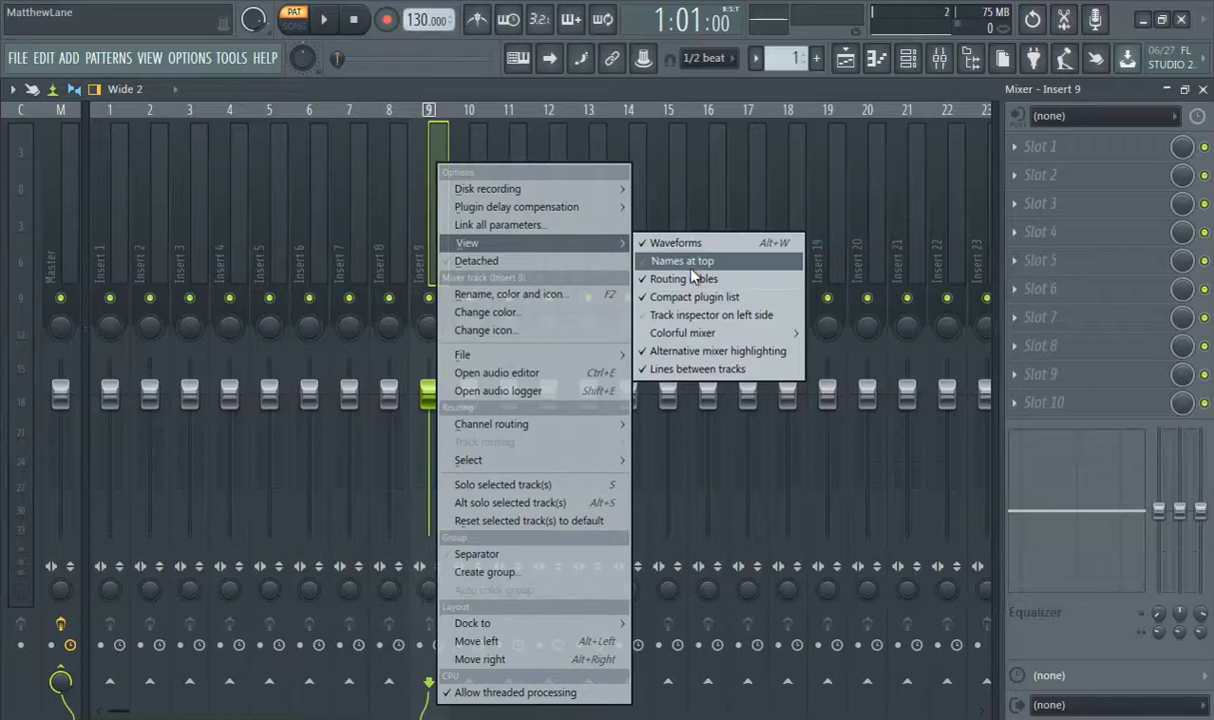
mouse_move(683, 332)
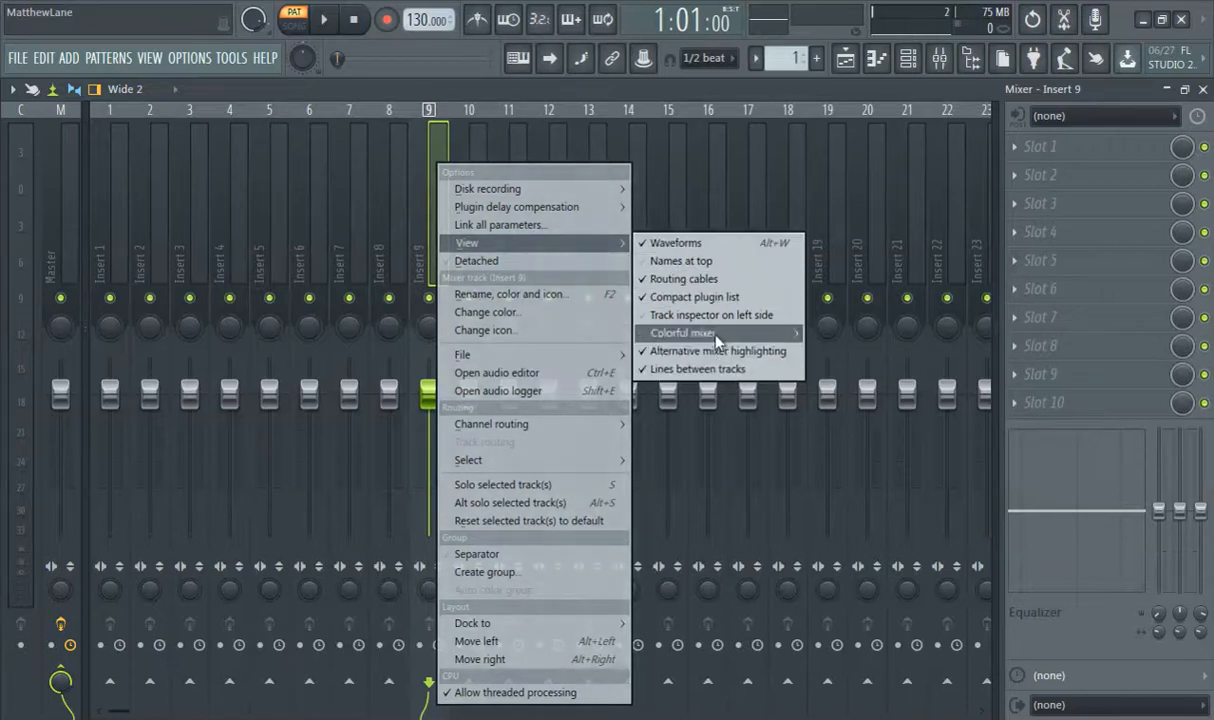
mouse_move(685, 332)
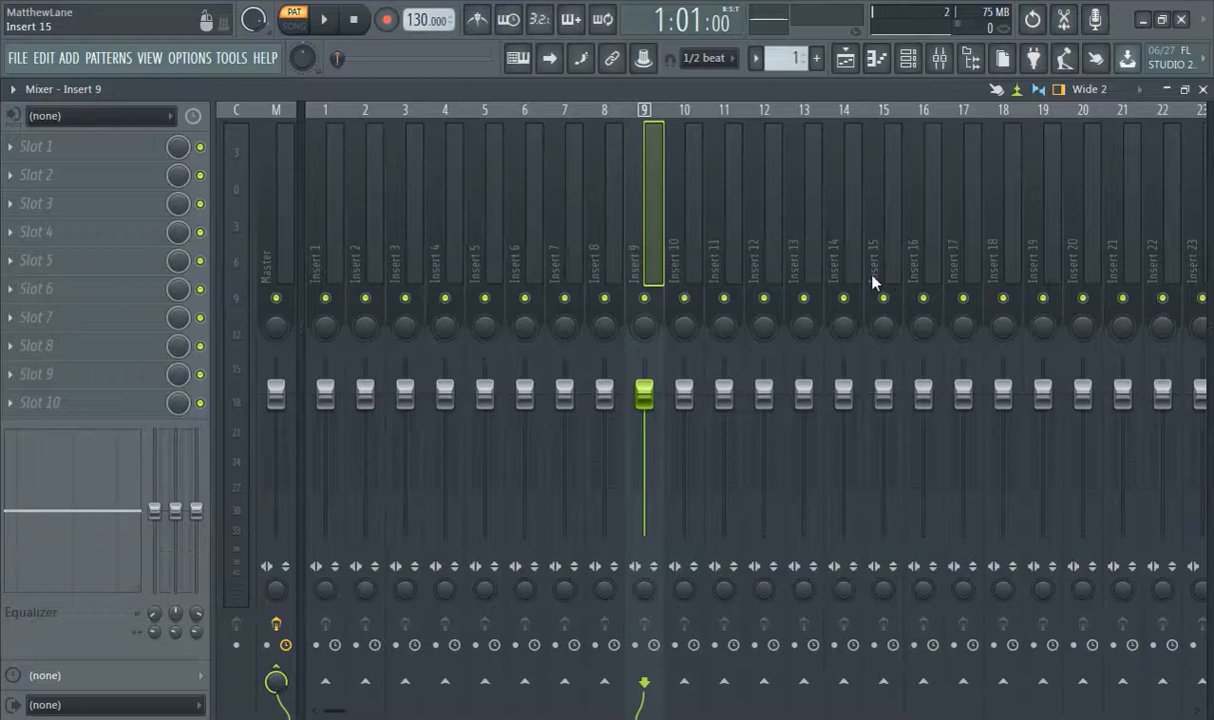
Reopen Insert 9's track options menu with the inspector docked on the left.
right_click(873, 281)
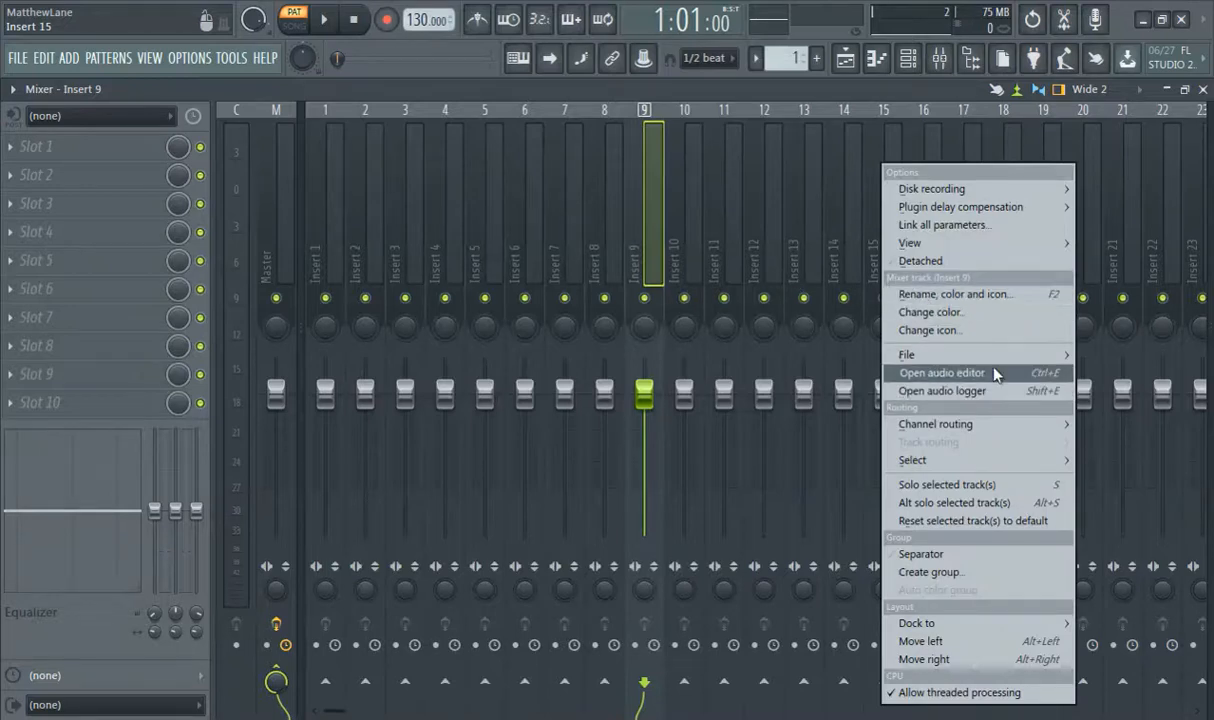